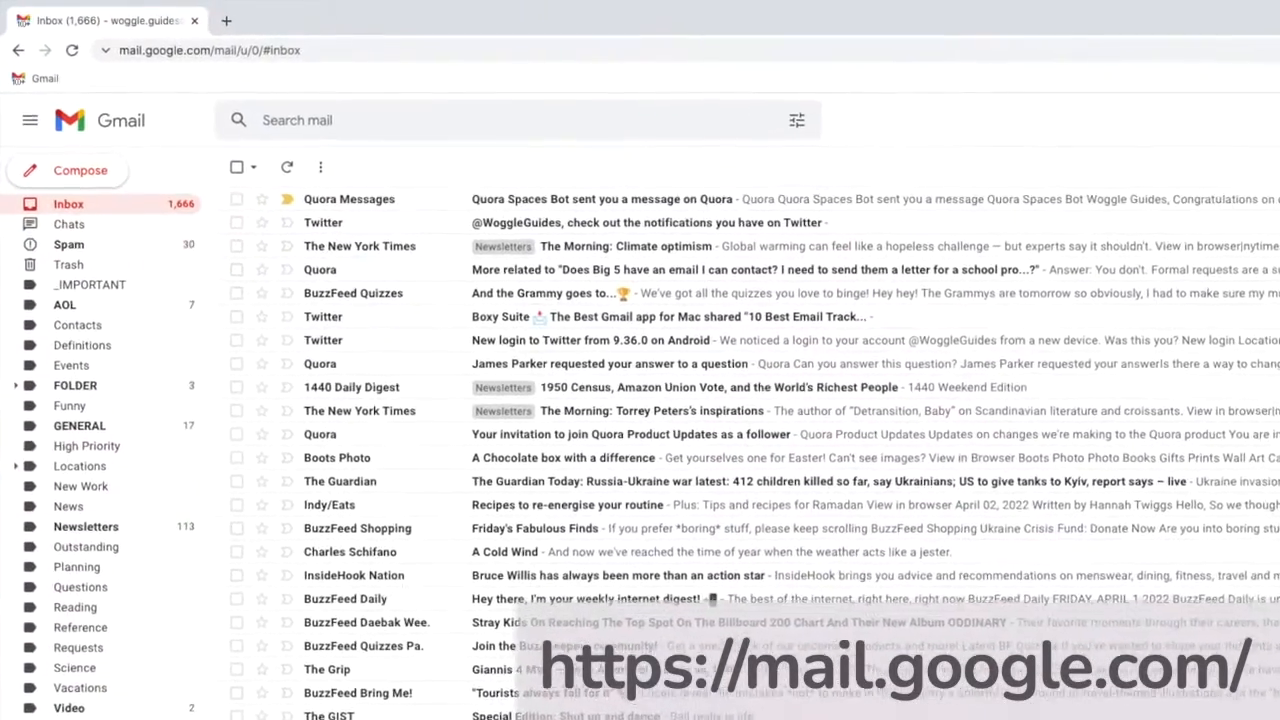
# - Delete the Quora Messages email from the inbox via its right-click menu
pyautogui.rightClick(363, 207)
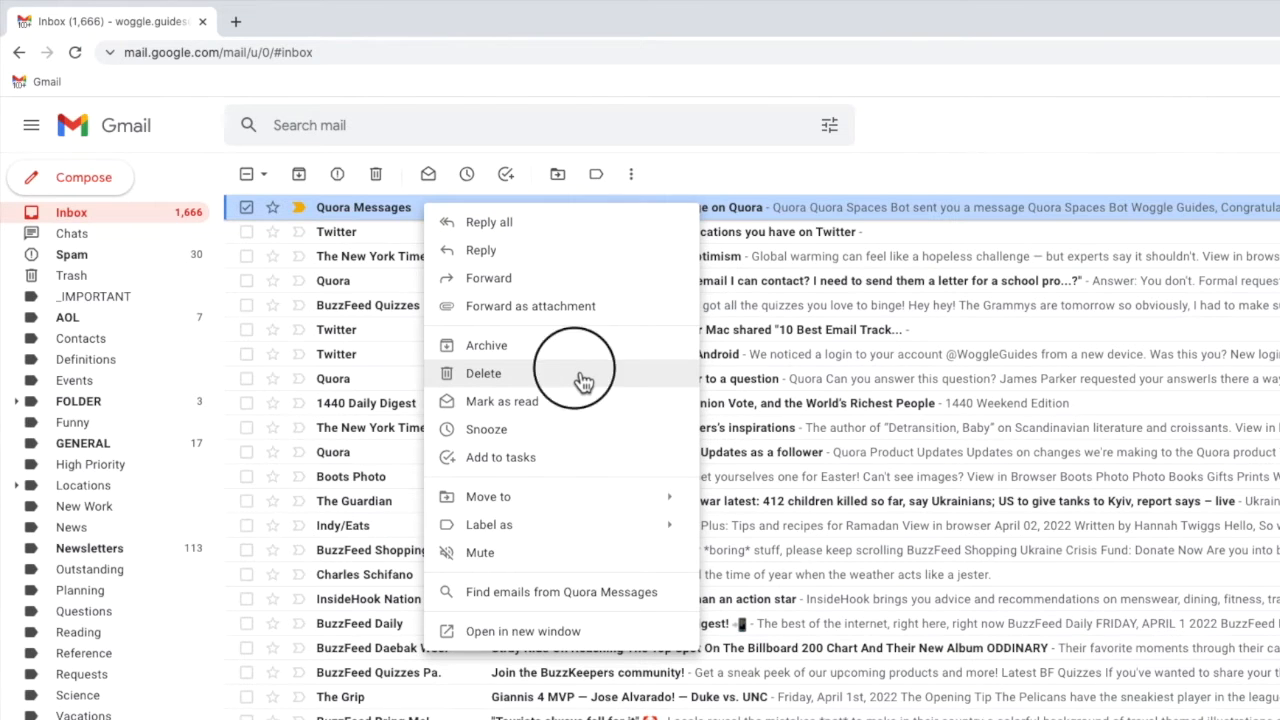
pyautogui.click(483, 373)
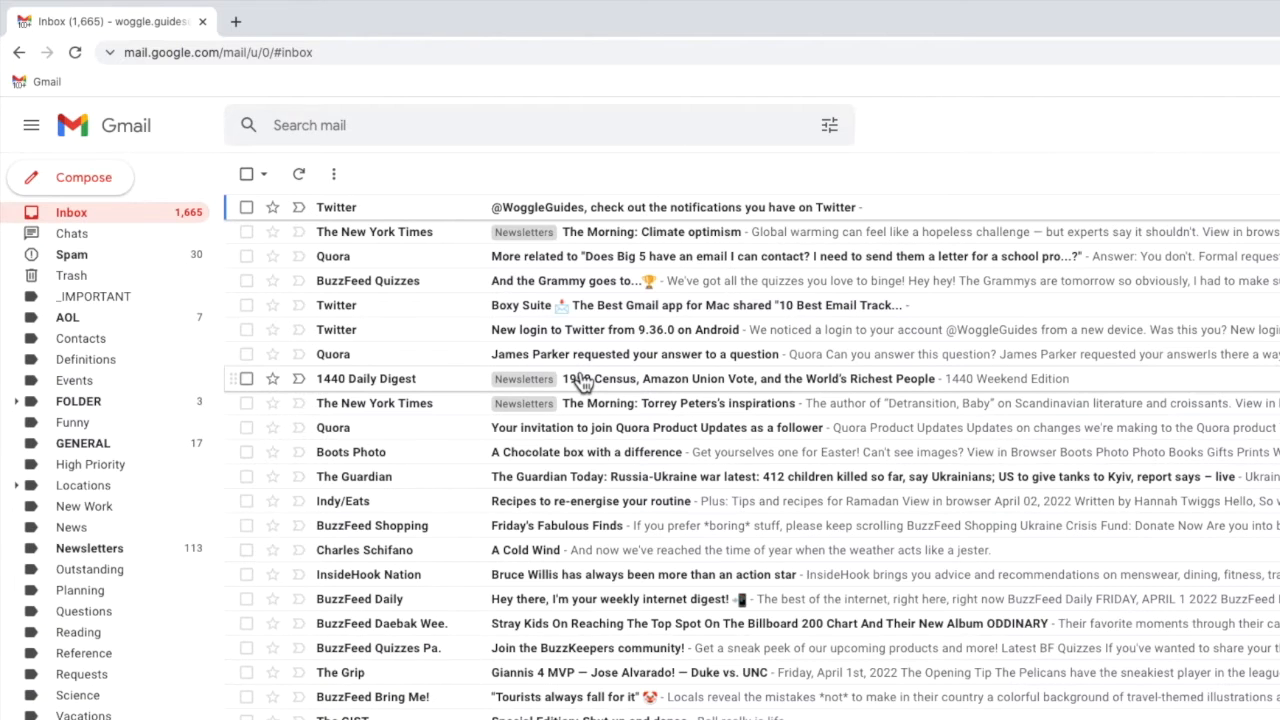
pyautogui.moveTo(160, 278)
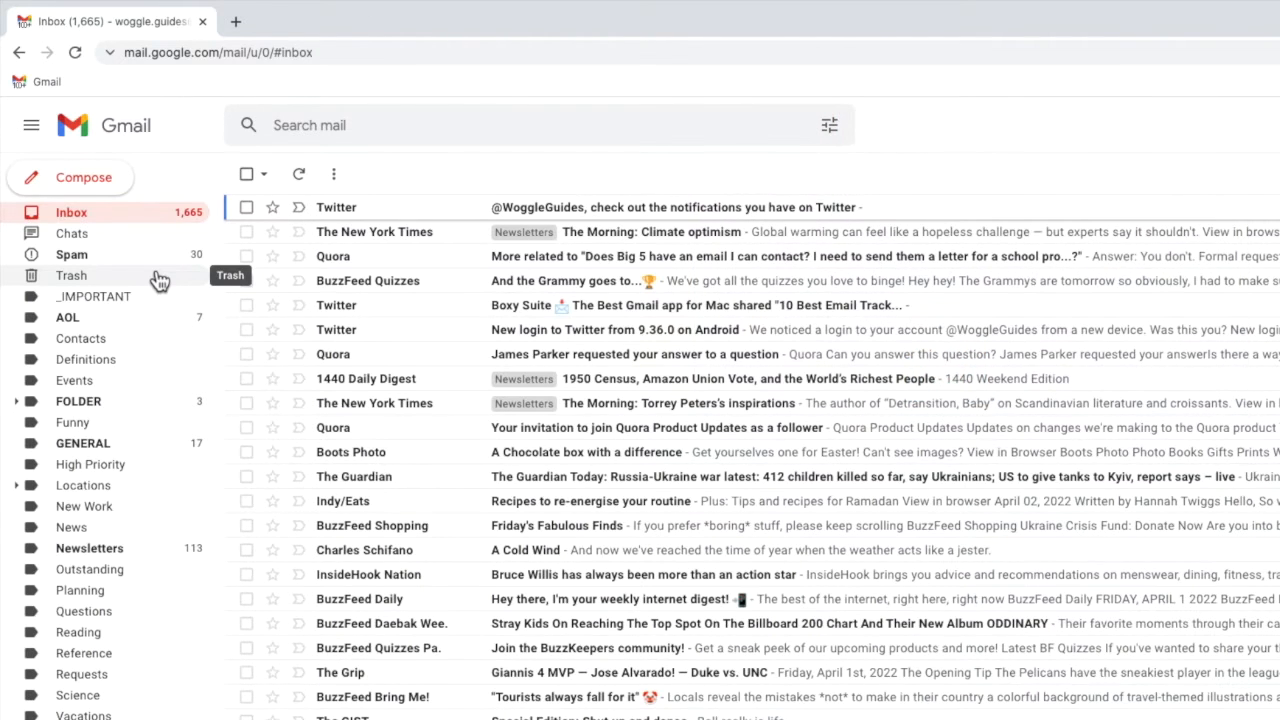
# - Open the Trash folder from the left sidebar
pyautogui.click(71, 275)
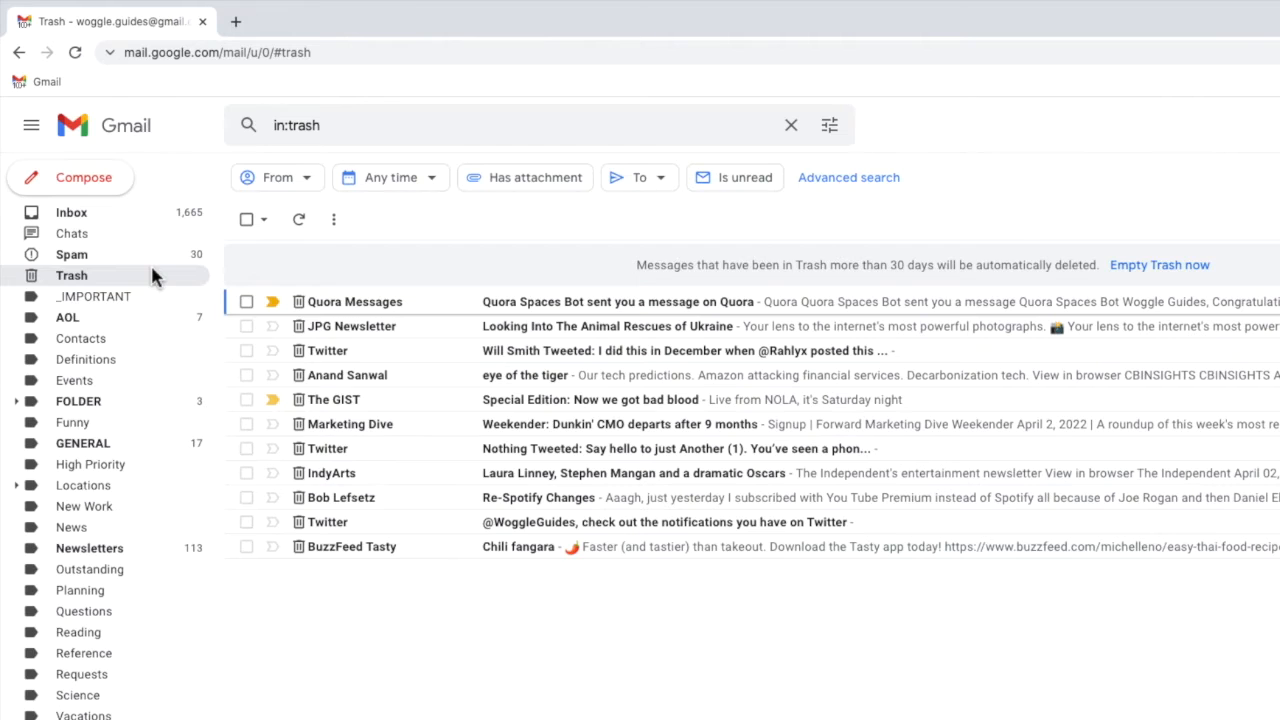
pyautogui.moveTo(285, 326)
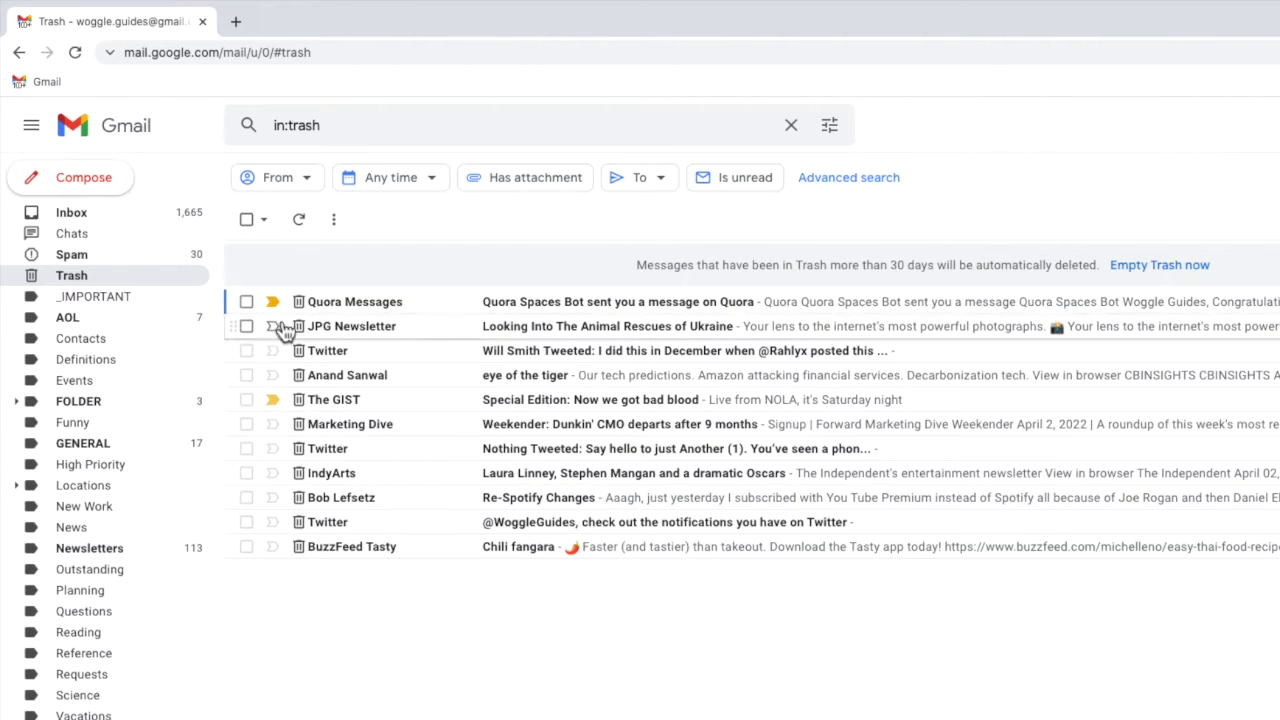
pyautogui.moveTo(427, 310)
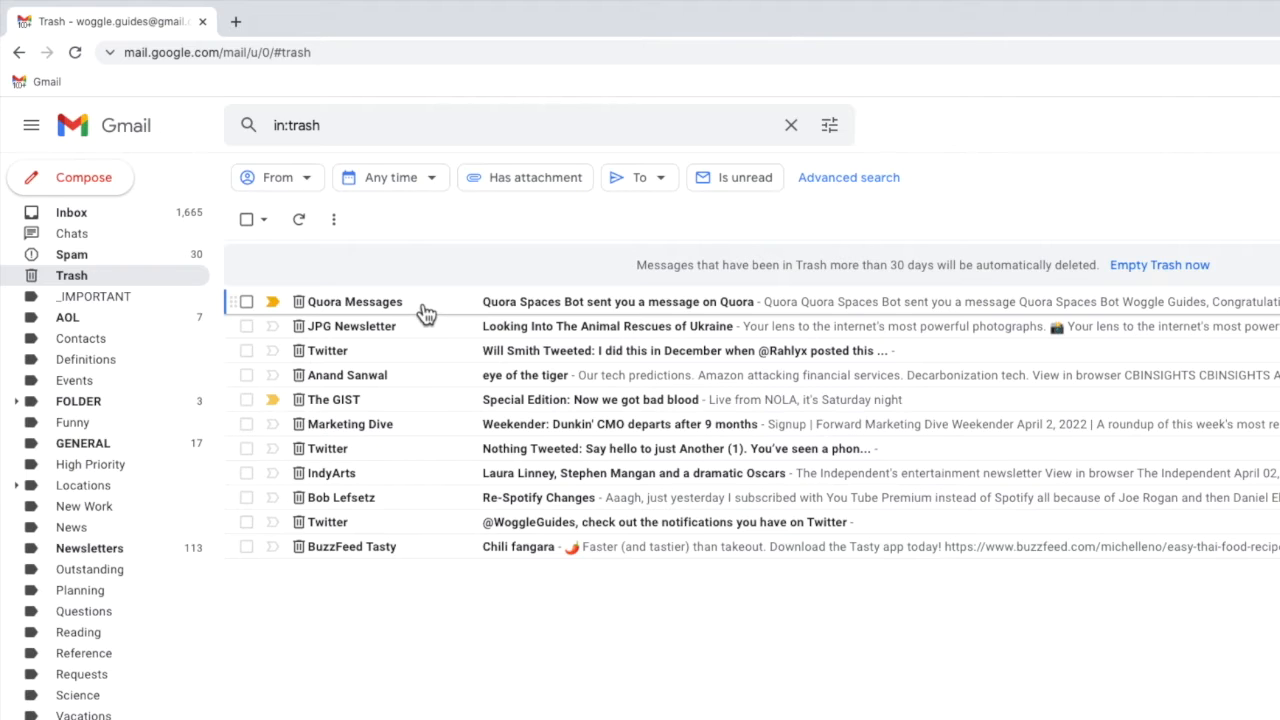
pyautogui.moveTo(535, 292)
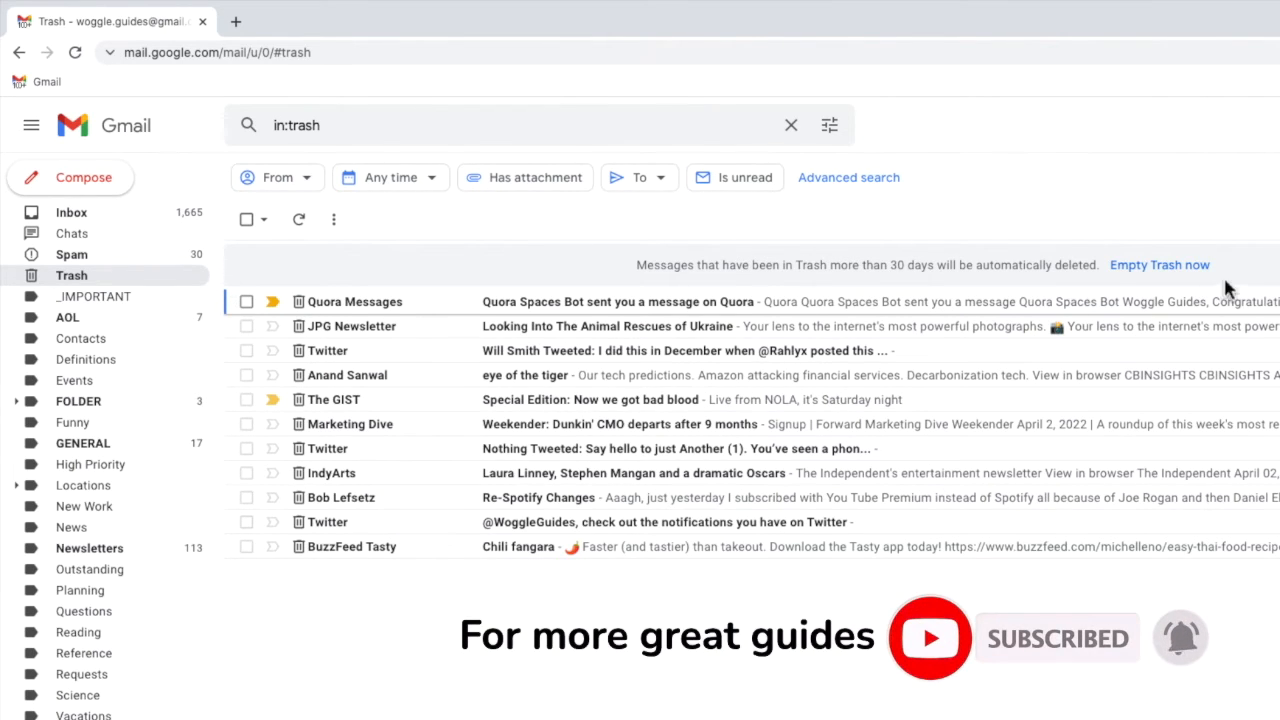
pyautogui.moveTo(1225, 285)
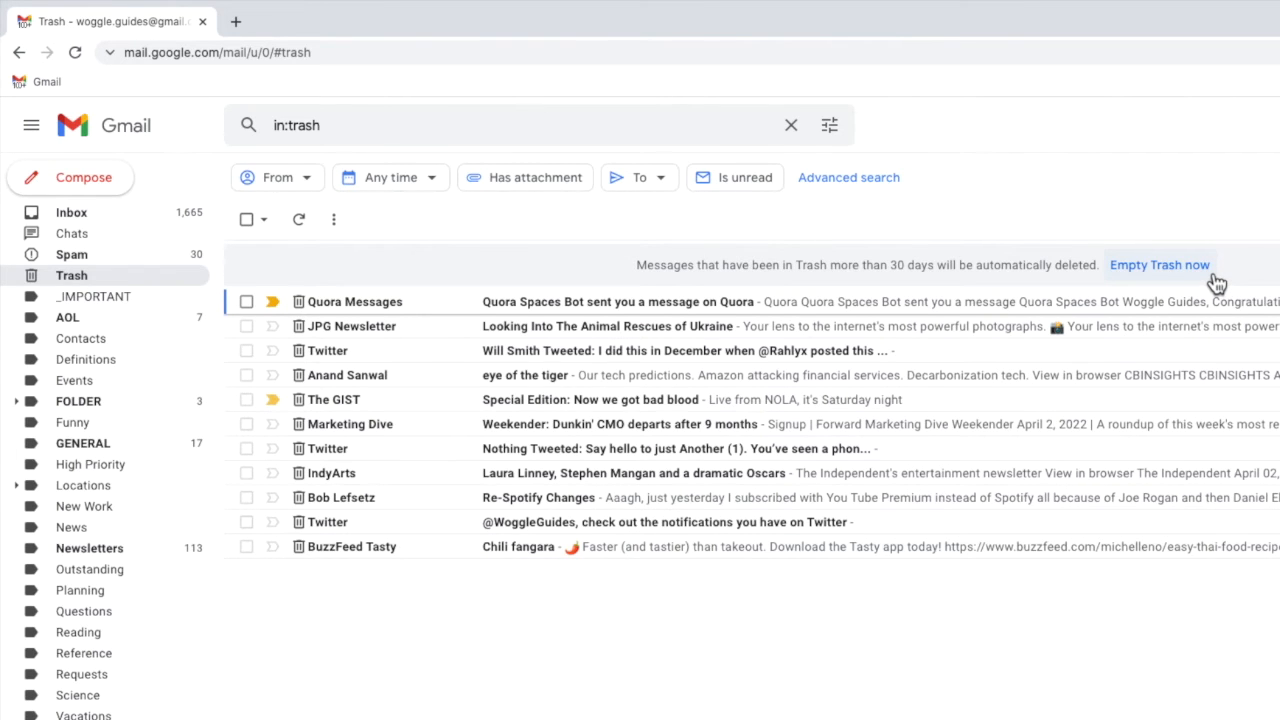
# - Empty Trash now and confirm permanently deleting all 11 conversations
pyautogui.click(1159, 264)
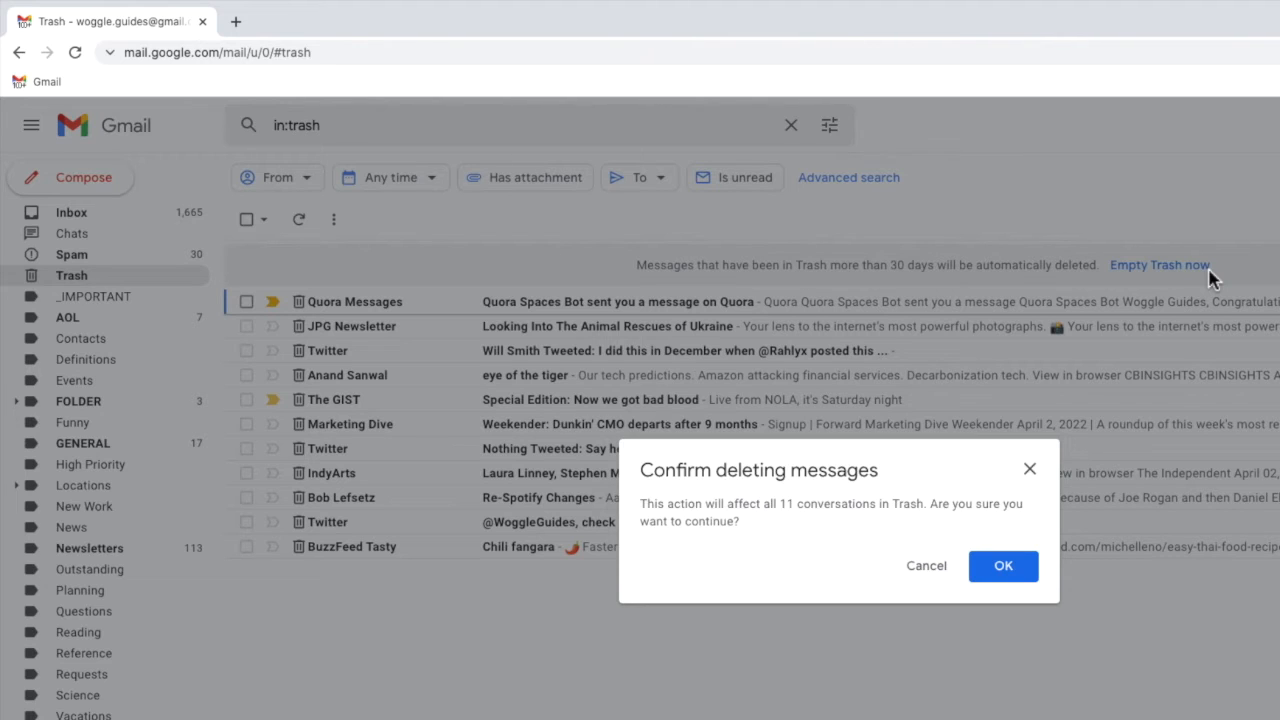
pyautogui.moveTo(998, 670)
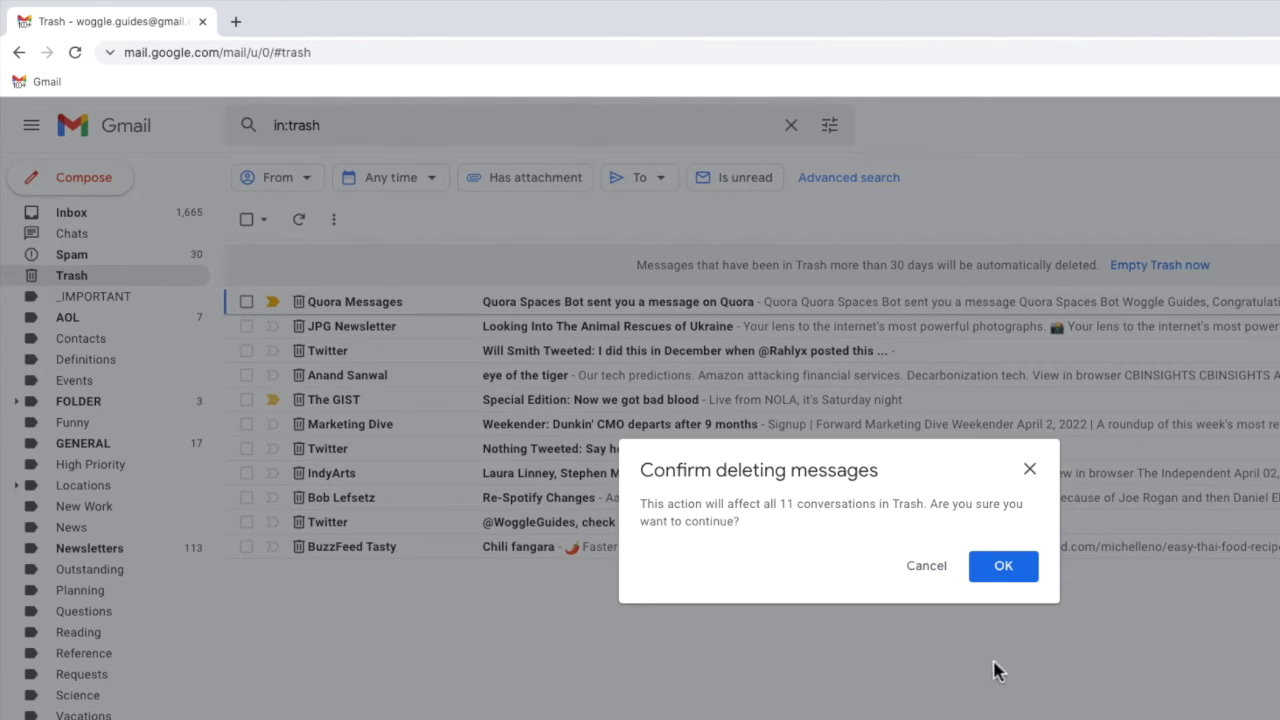
pyautogui.moveTo(938, 600)
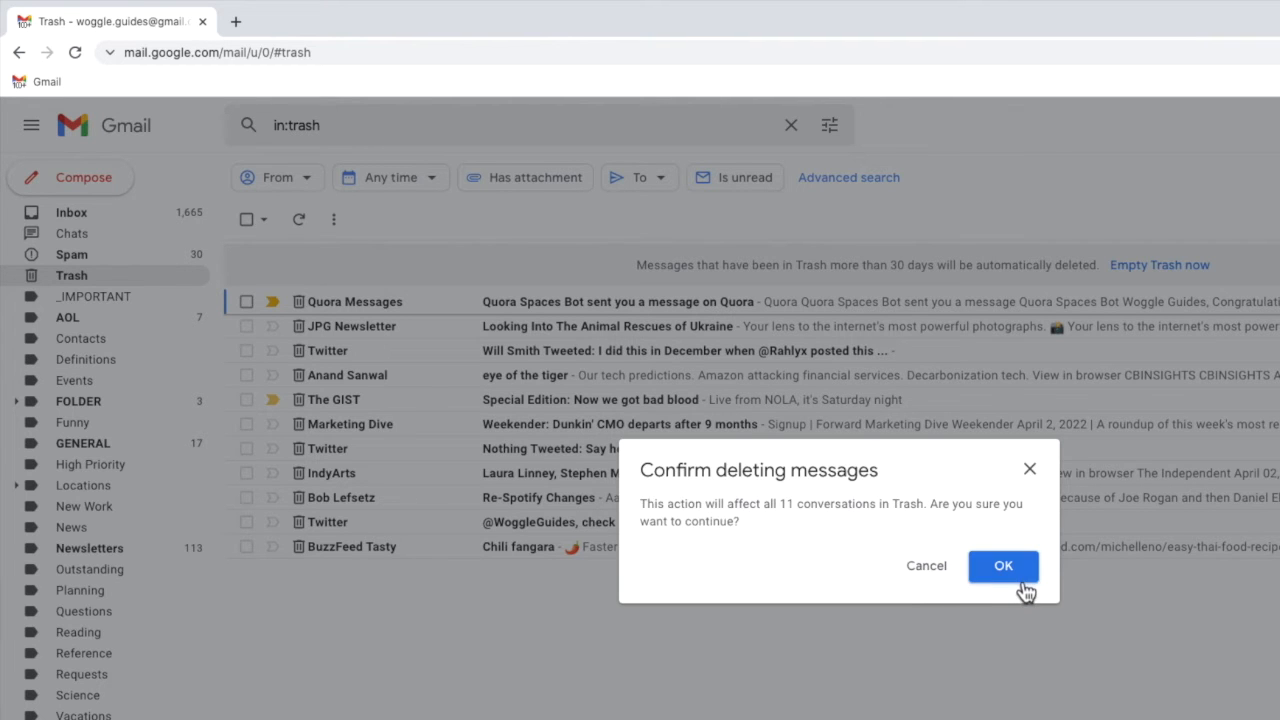
pyautogui.click(1003, 566)
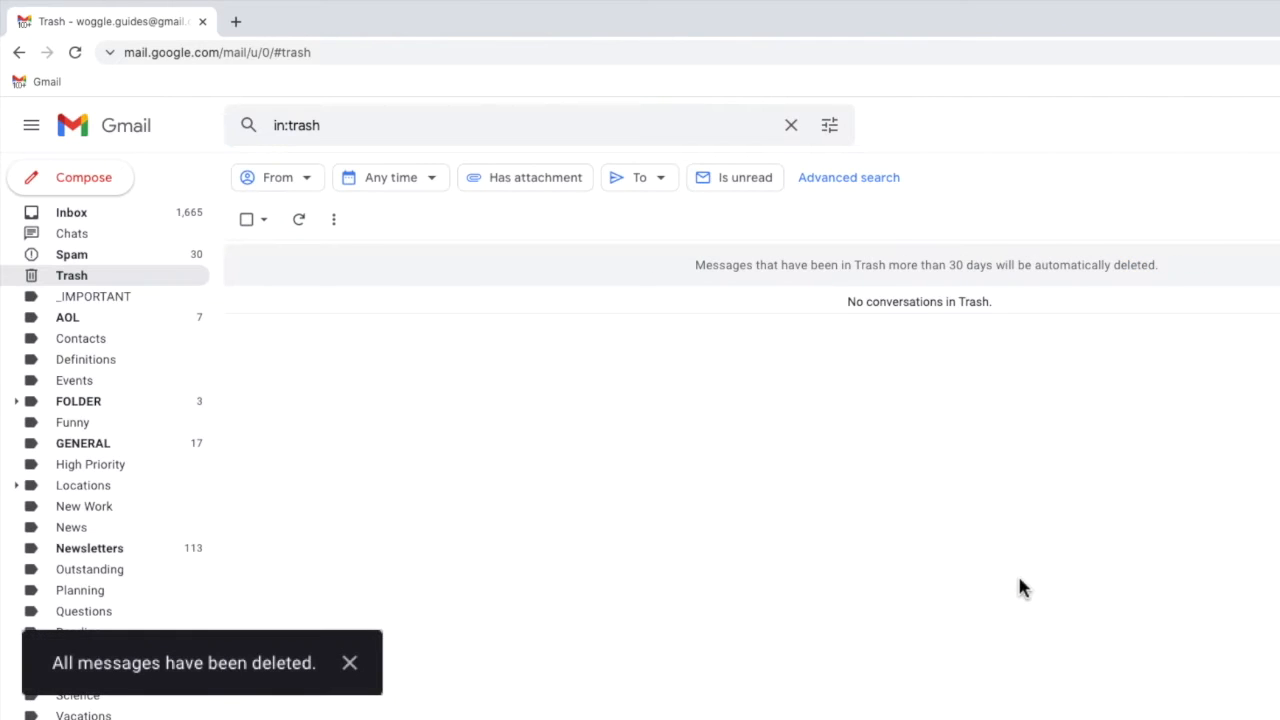